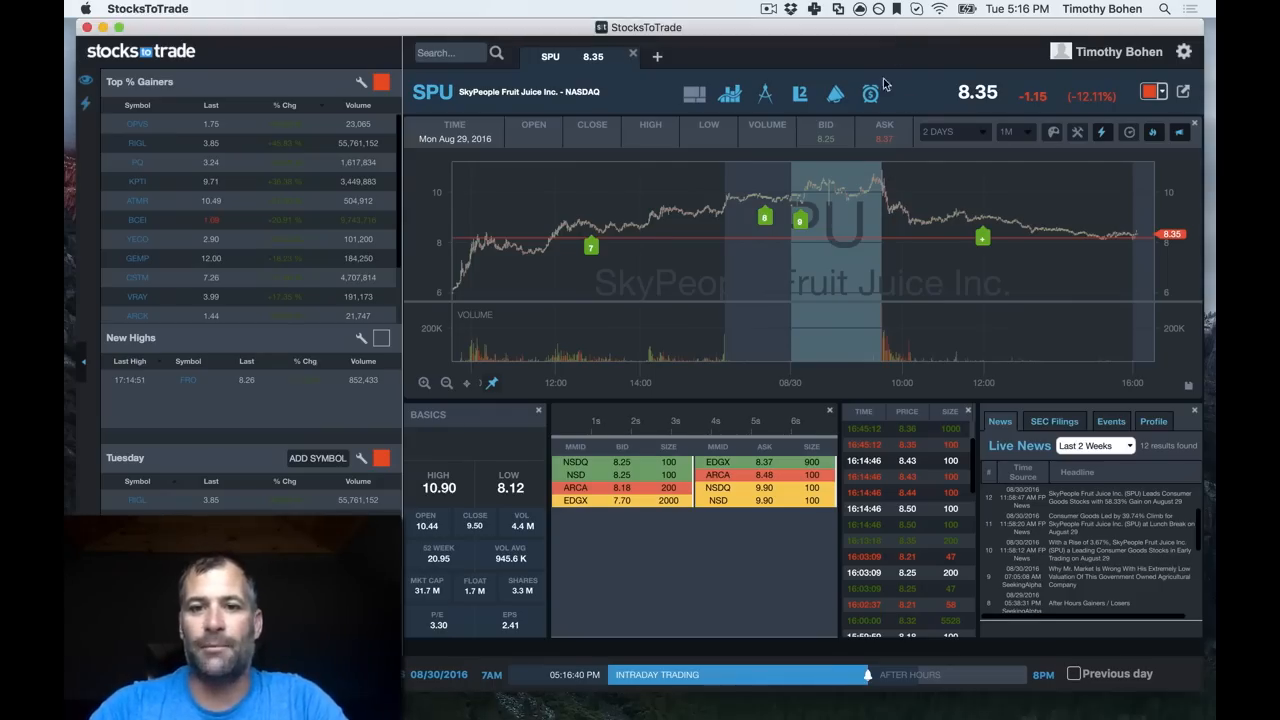
mouse_move(884, 180)
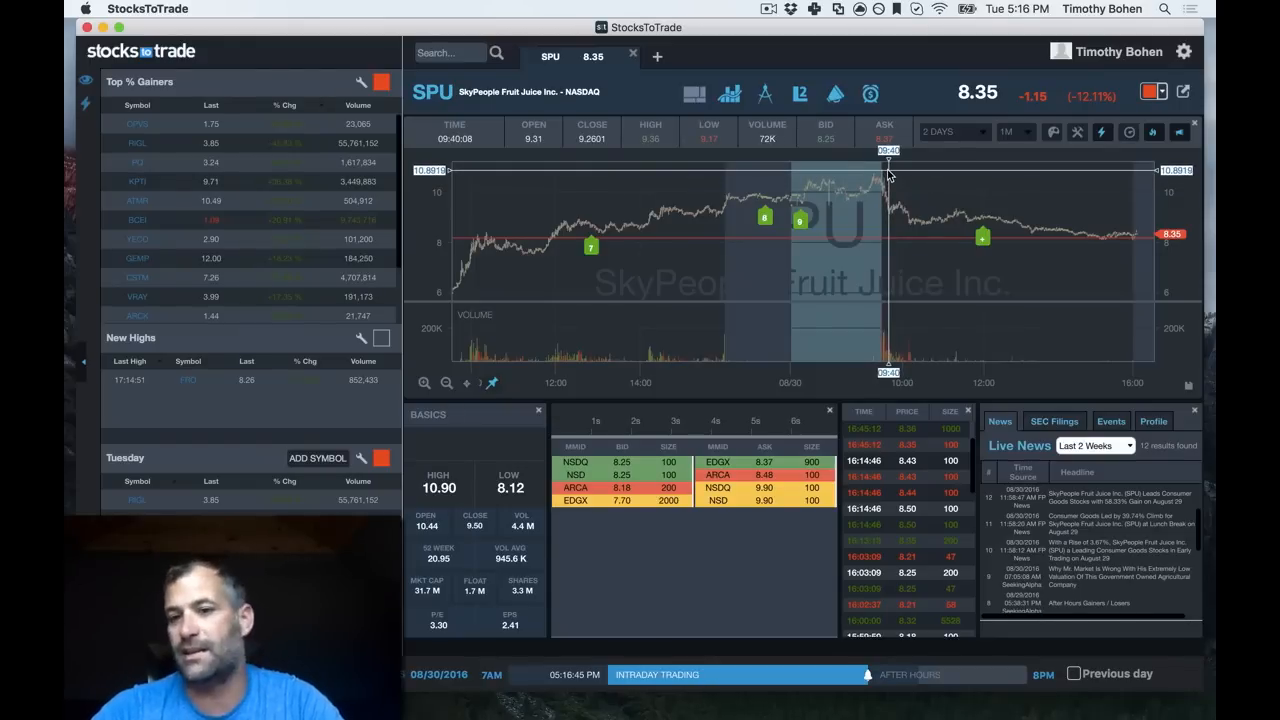
mouse_move(884, 190)
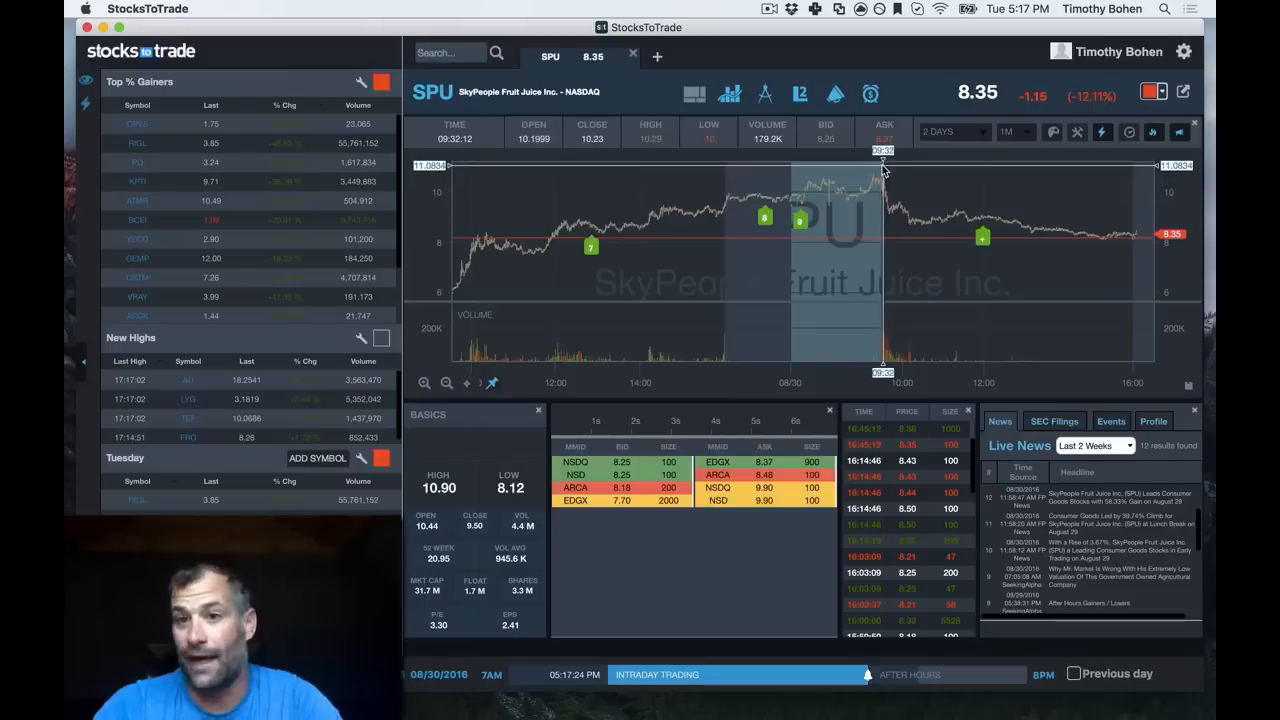
mouse_move(848, 202)
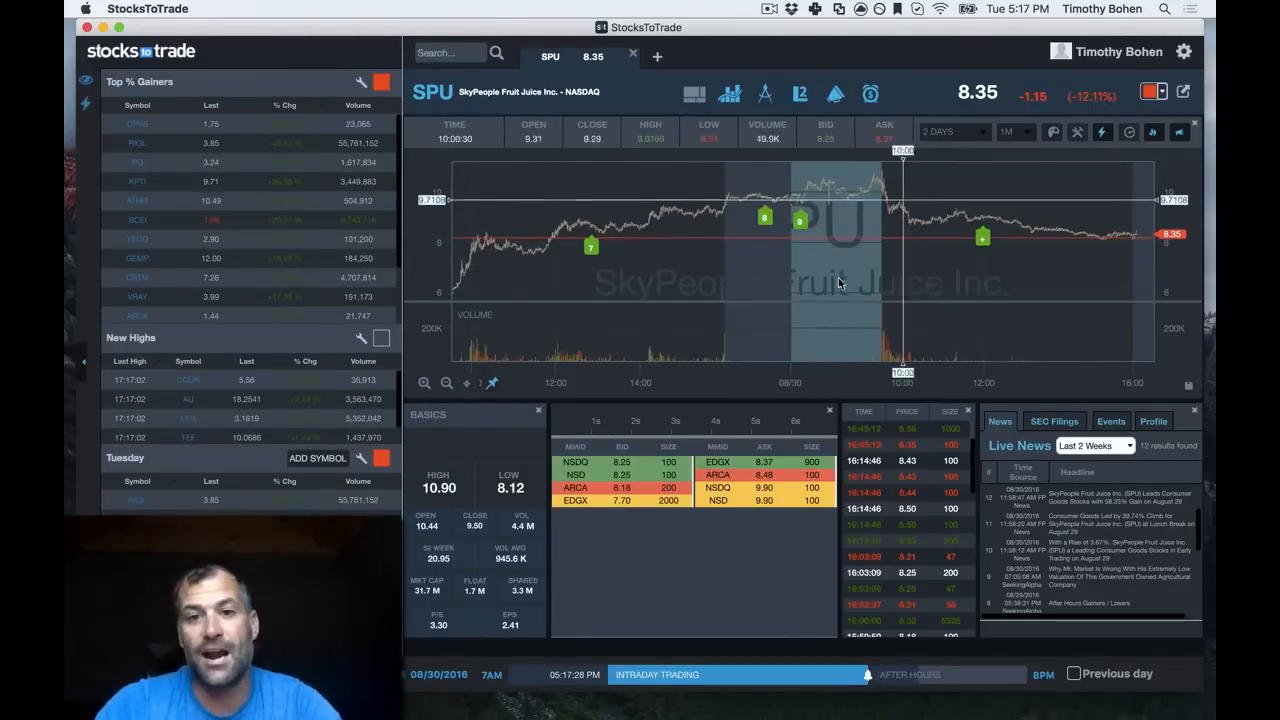
mouse_move(850, 232)
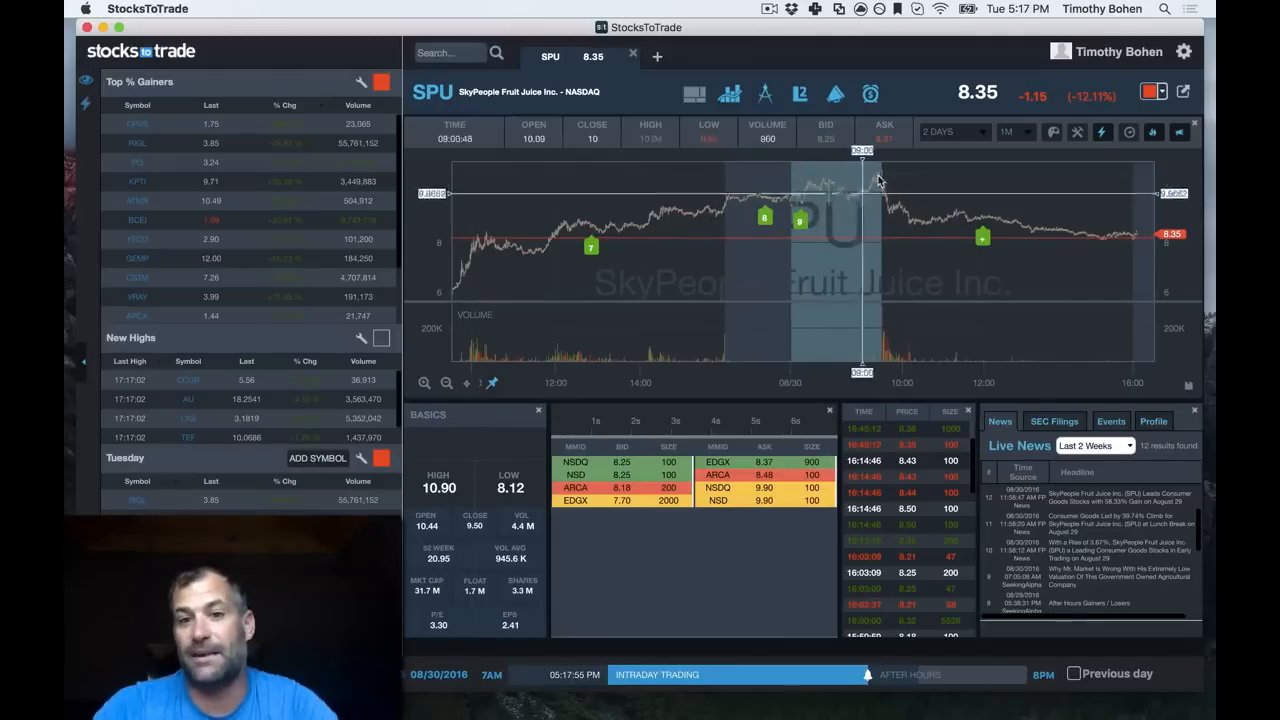
mouse_move(888, 216)
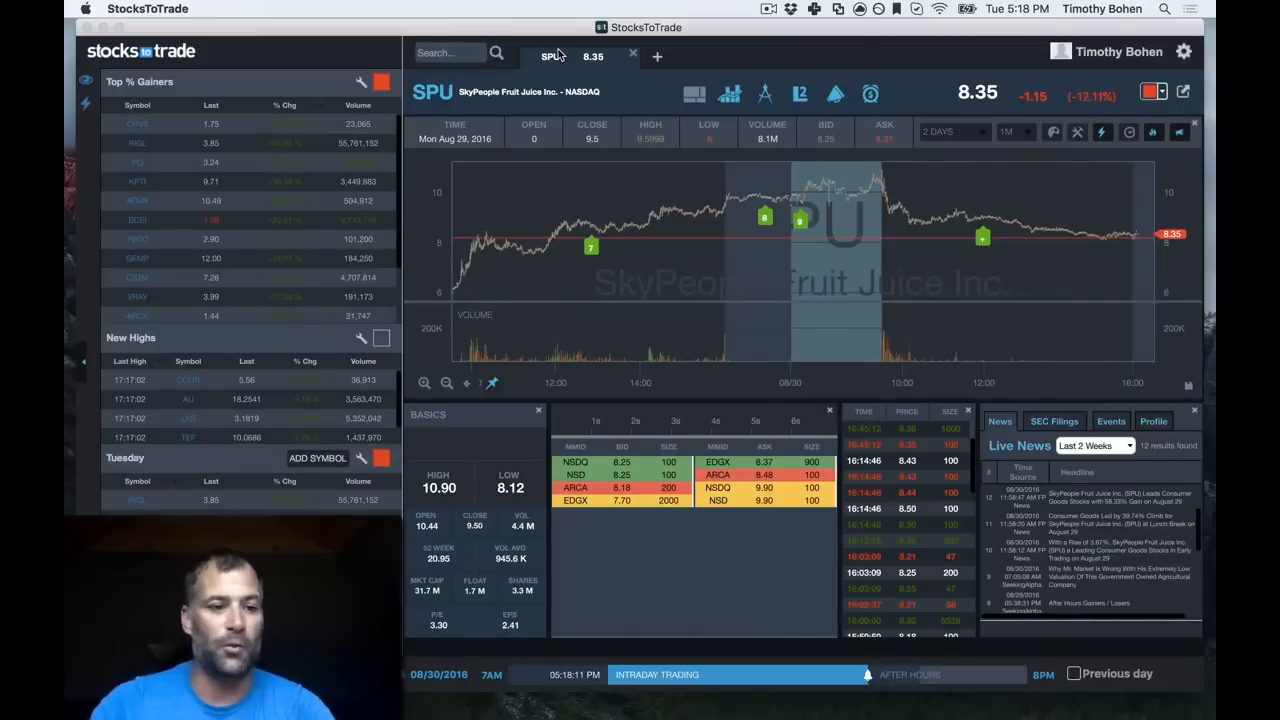
Step: Switch the chart from SPU to RIGL, then load WTW (Weight Watchers International)
left_click(136, 144)
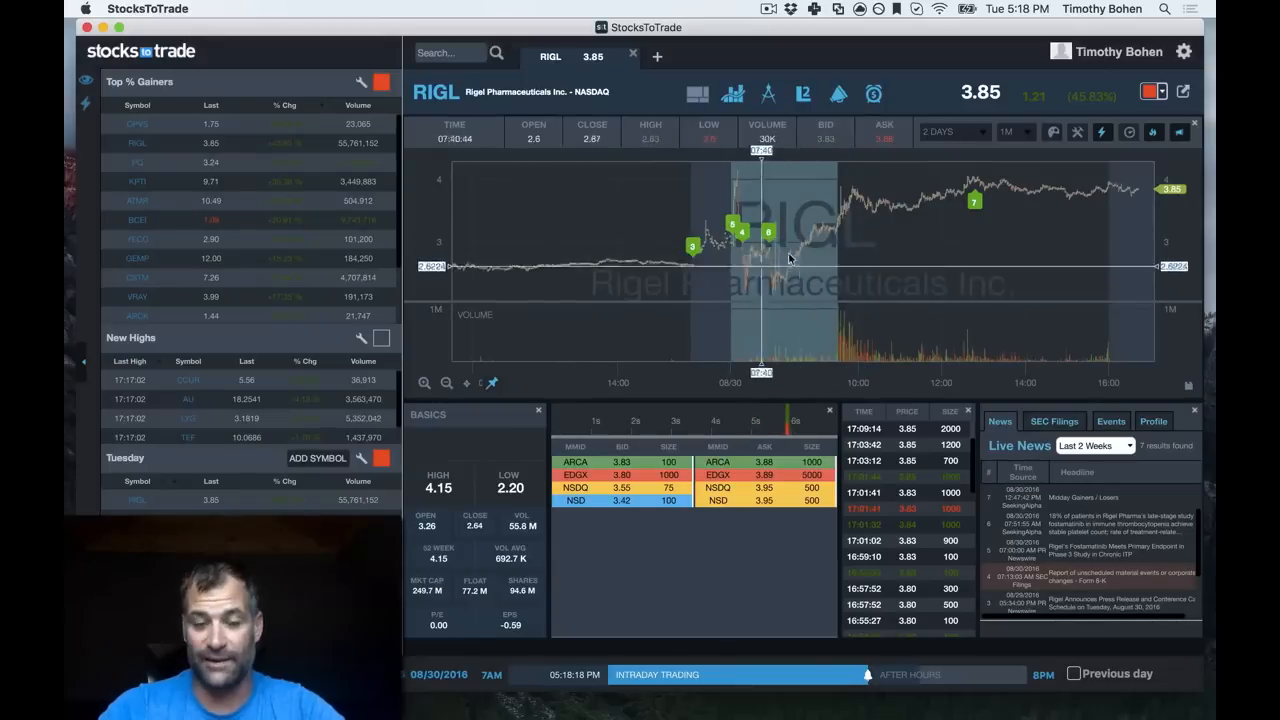
mouse_move(600, 264)
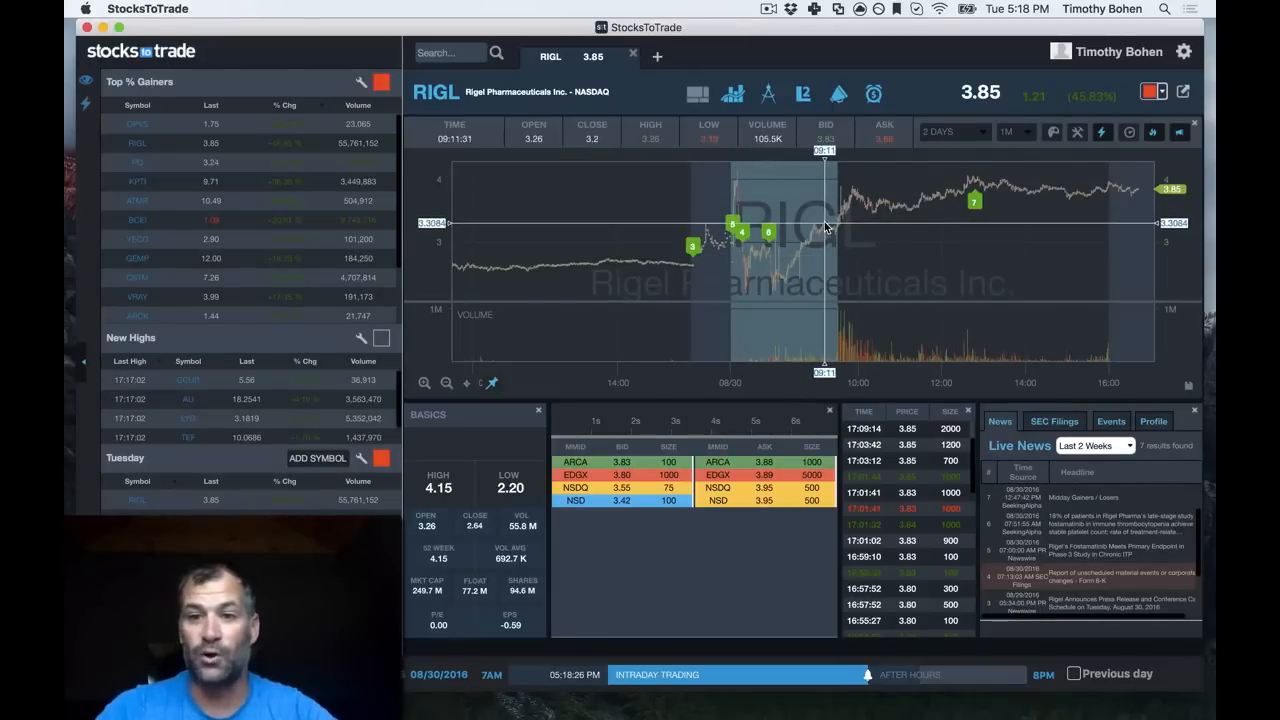
mouse_move(996, 180)
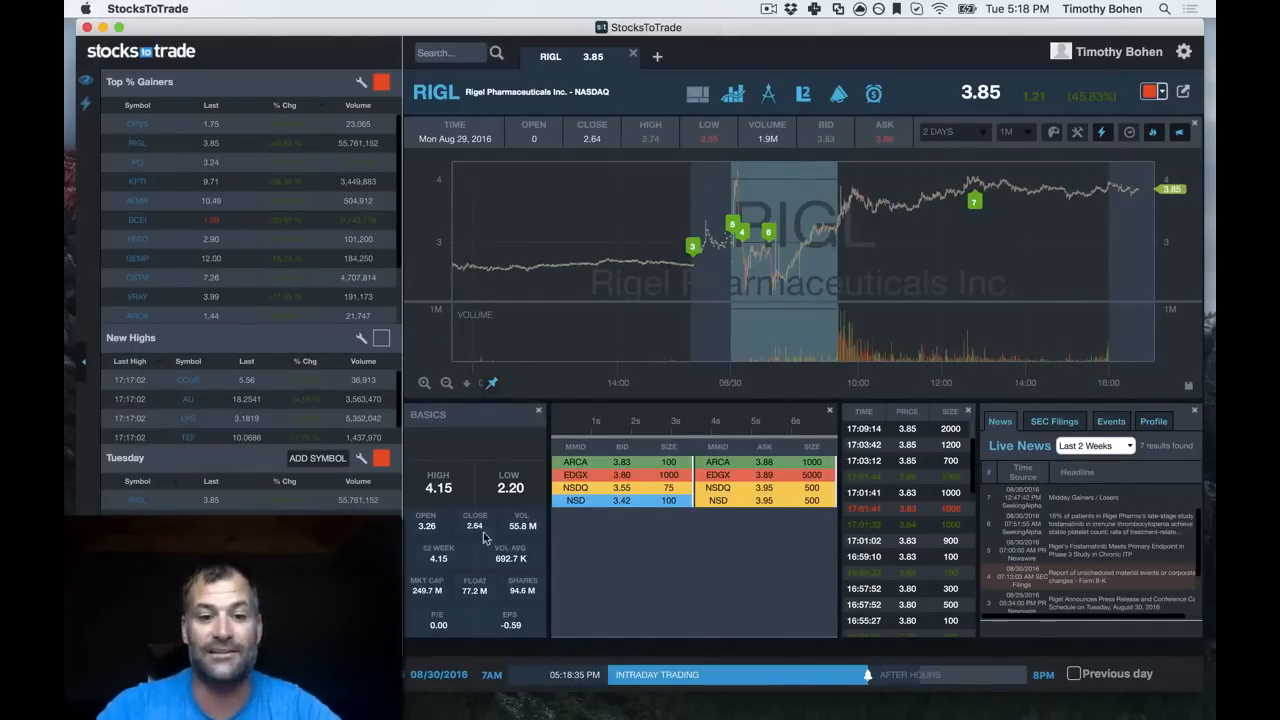
mouse_move(484, 596)
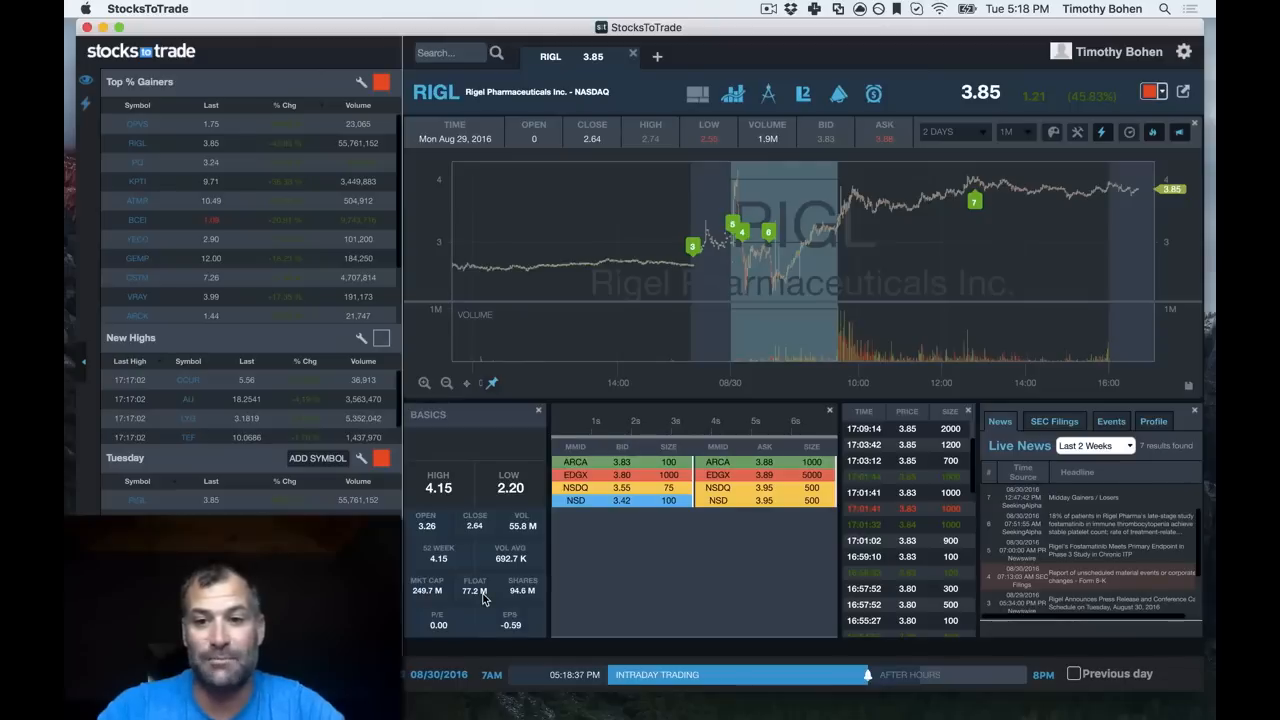
mouse_move(528, 464)
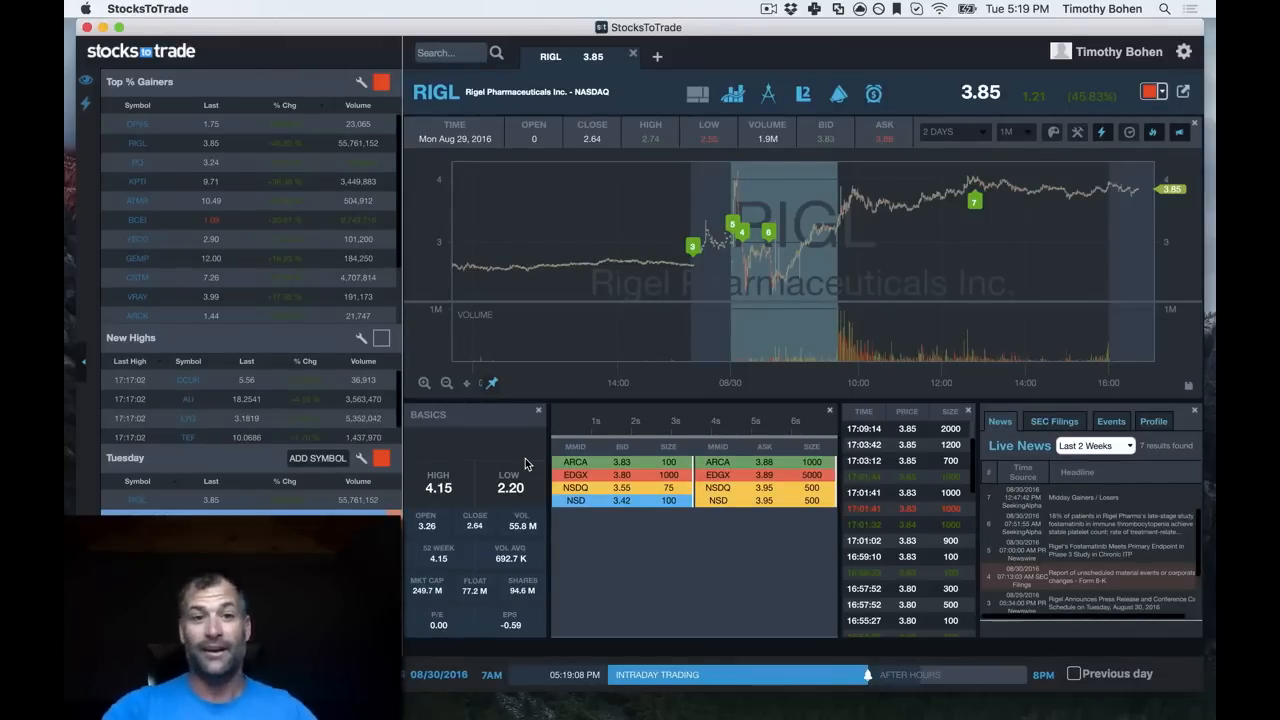
type("wtw")
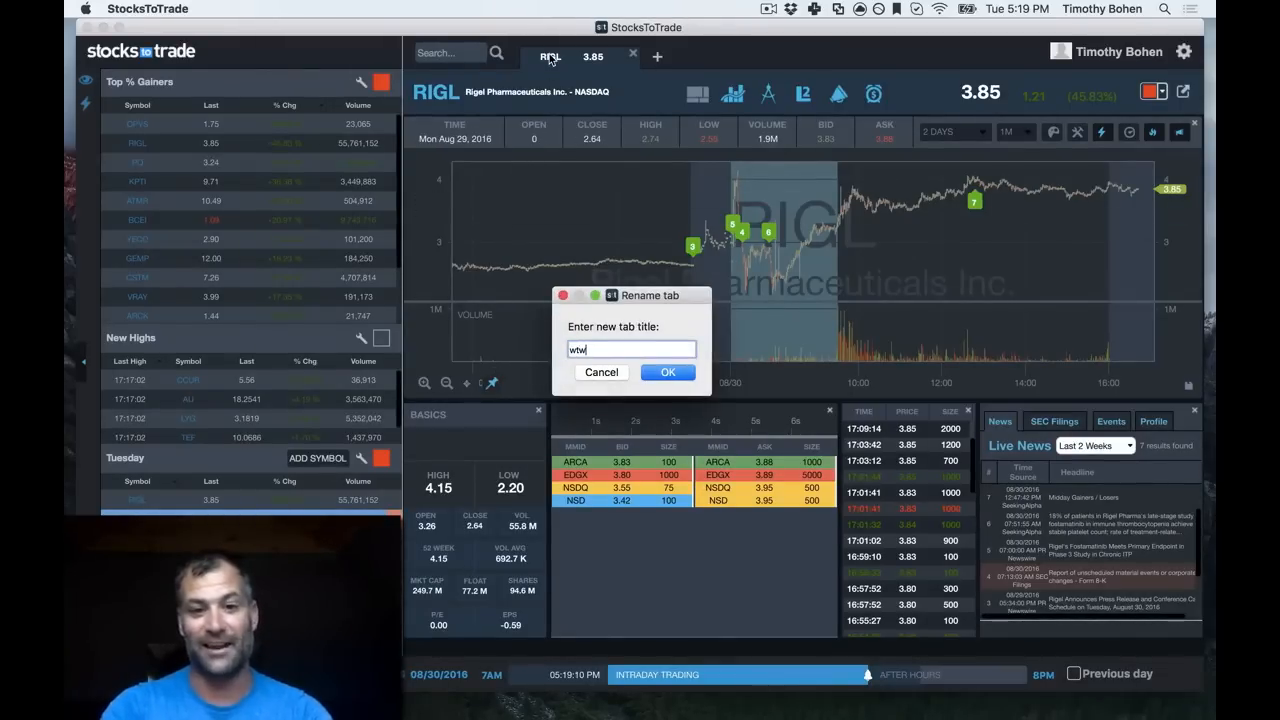
left_click(668, 372)
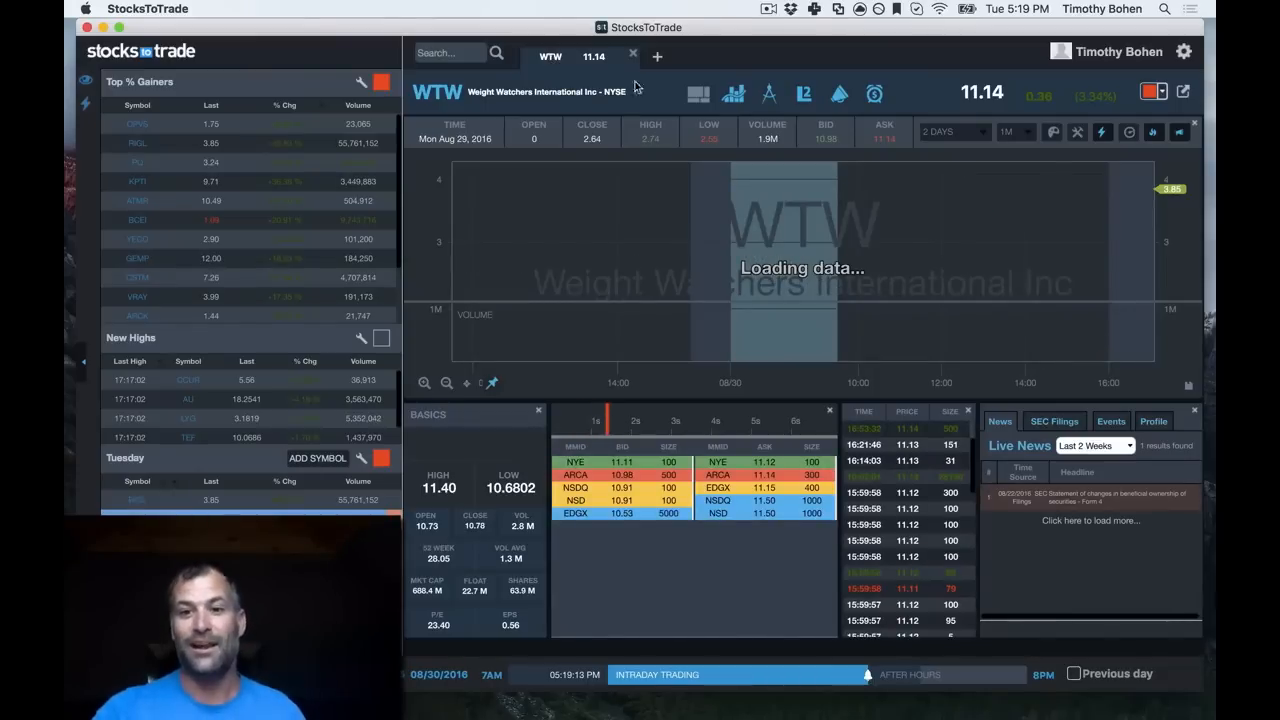